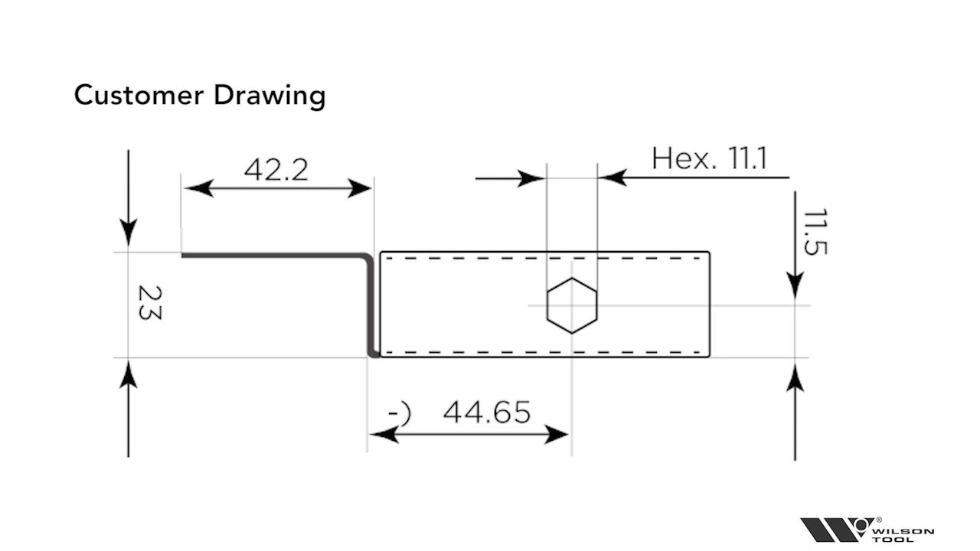
Advance the slide animation to show the blue circle around the 23 mm offset dimension
click(145, 301)
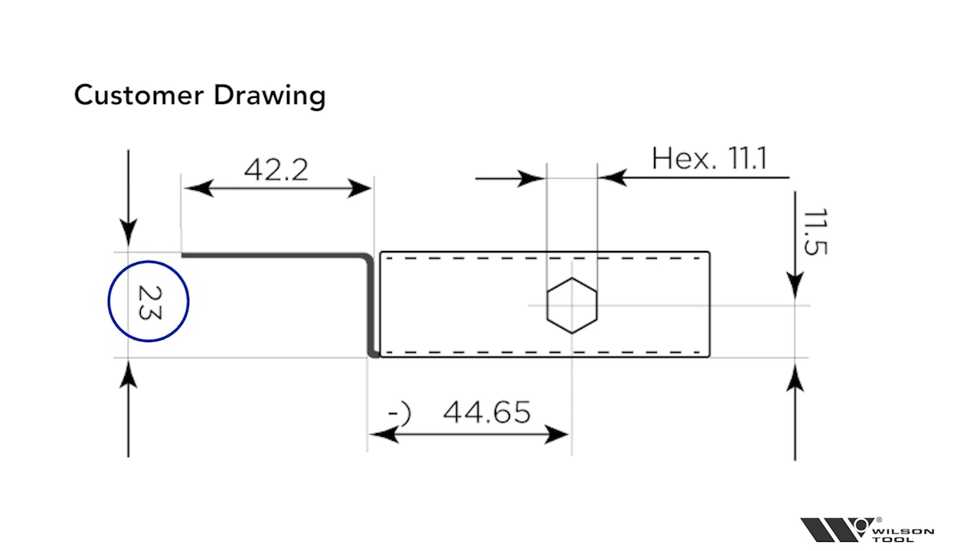